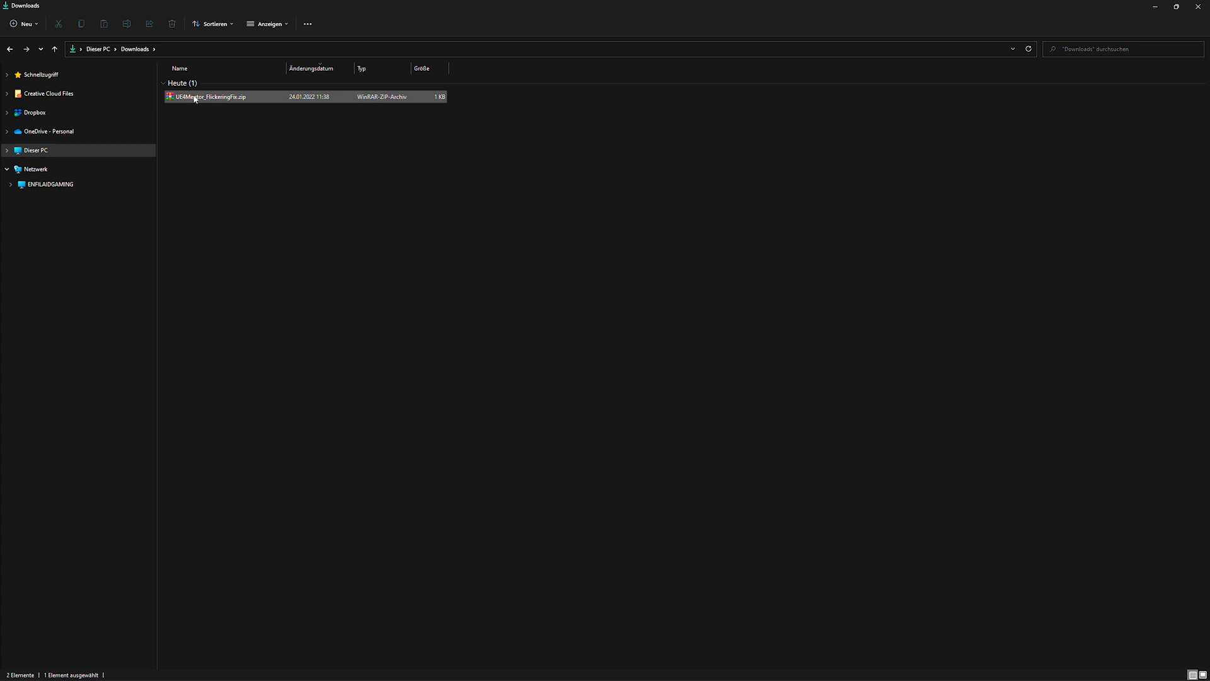
pyautogui.moveTo(211, 97)
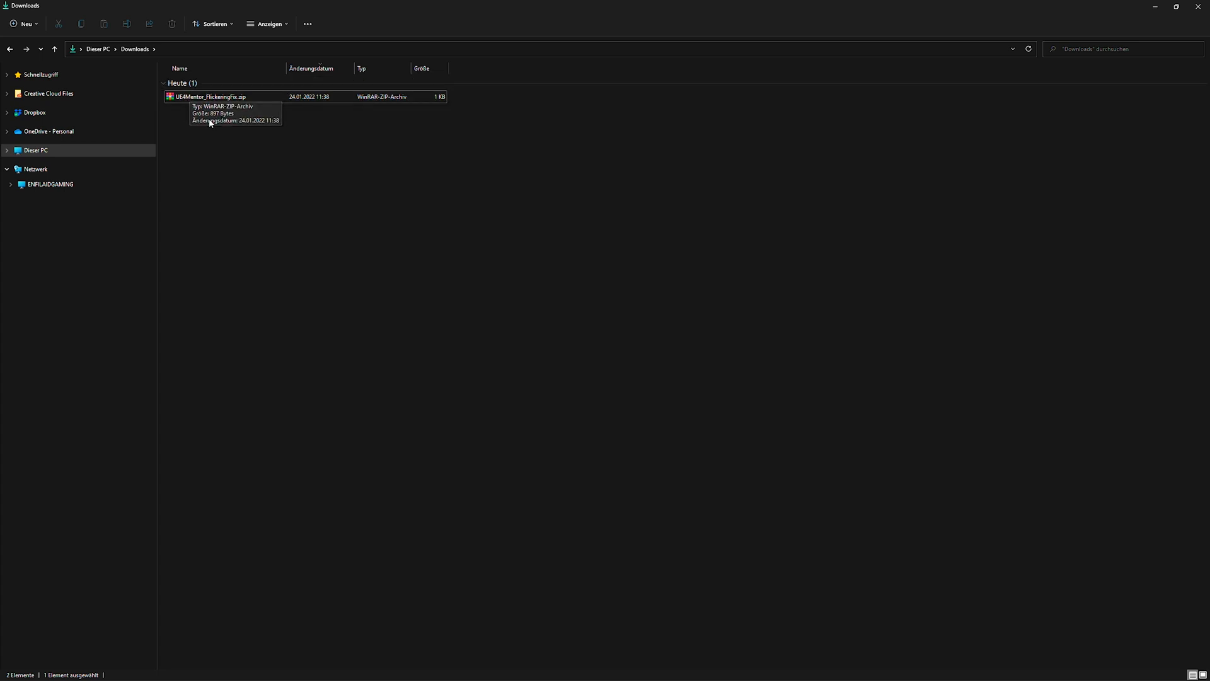
# Extract the flickering-fix ZIP here in Downloads and open the UE4Mentor_FlickeringFix folder.
pyautogui.rightClick(208, 96)
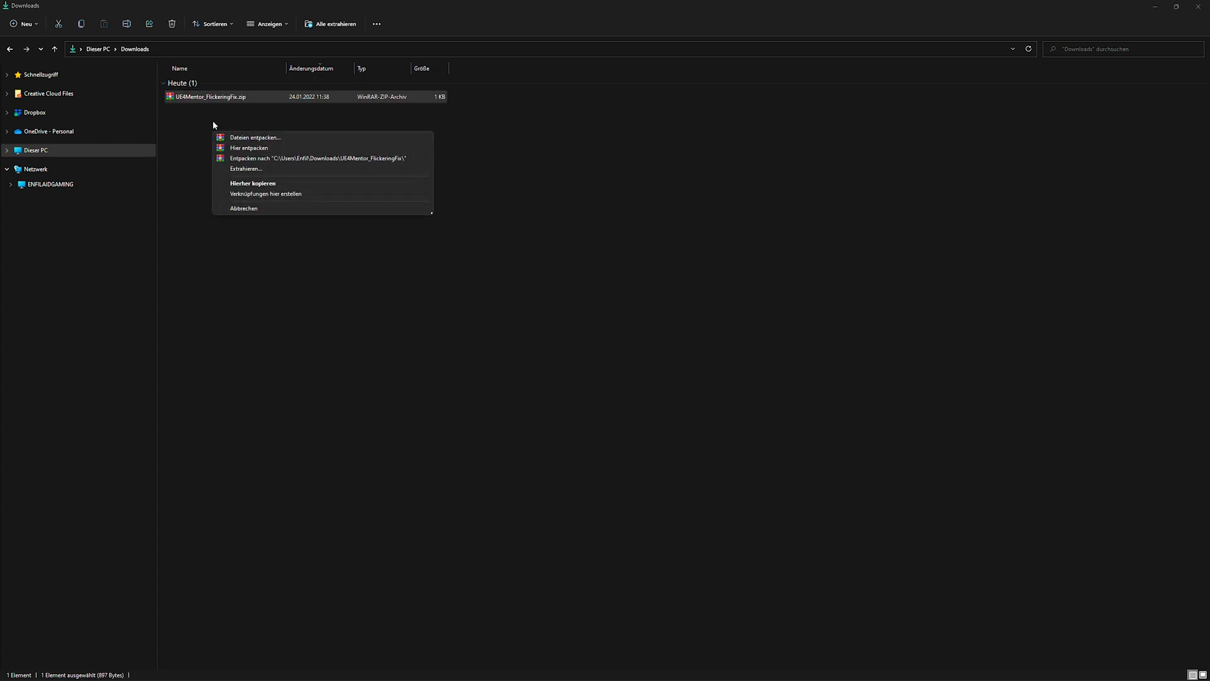
pyautogui.click(187, 129)
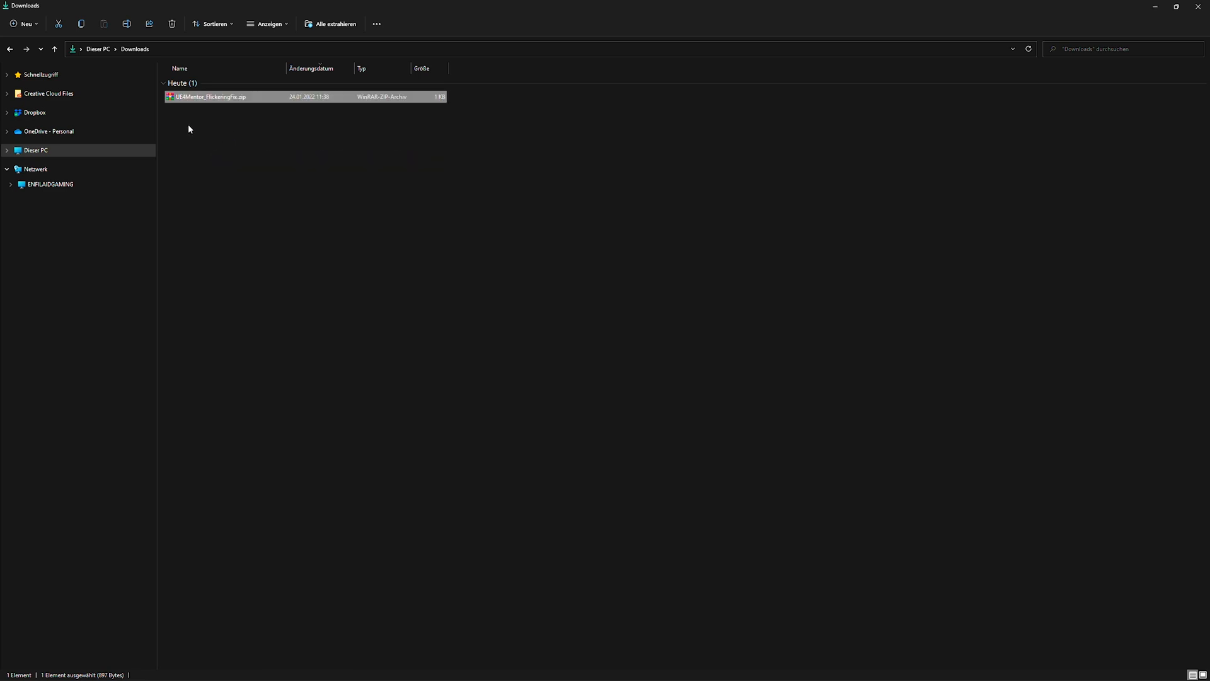
pyautogui.doubleClick(208, 96)
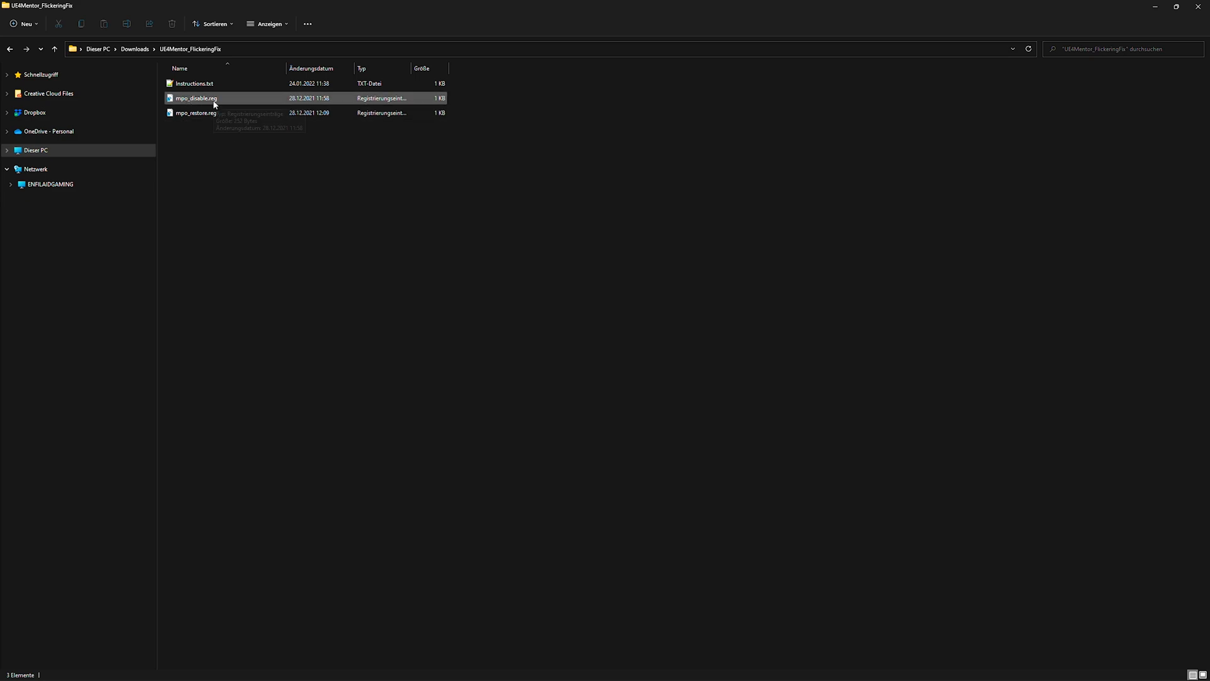
# Merge mpo_disable.reg into the registry, allowing UAC and confirming the successful import.
pyautogui.doubleClick(195, 99)
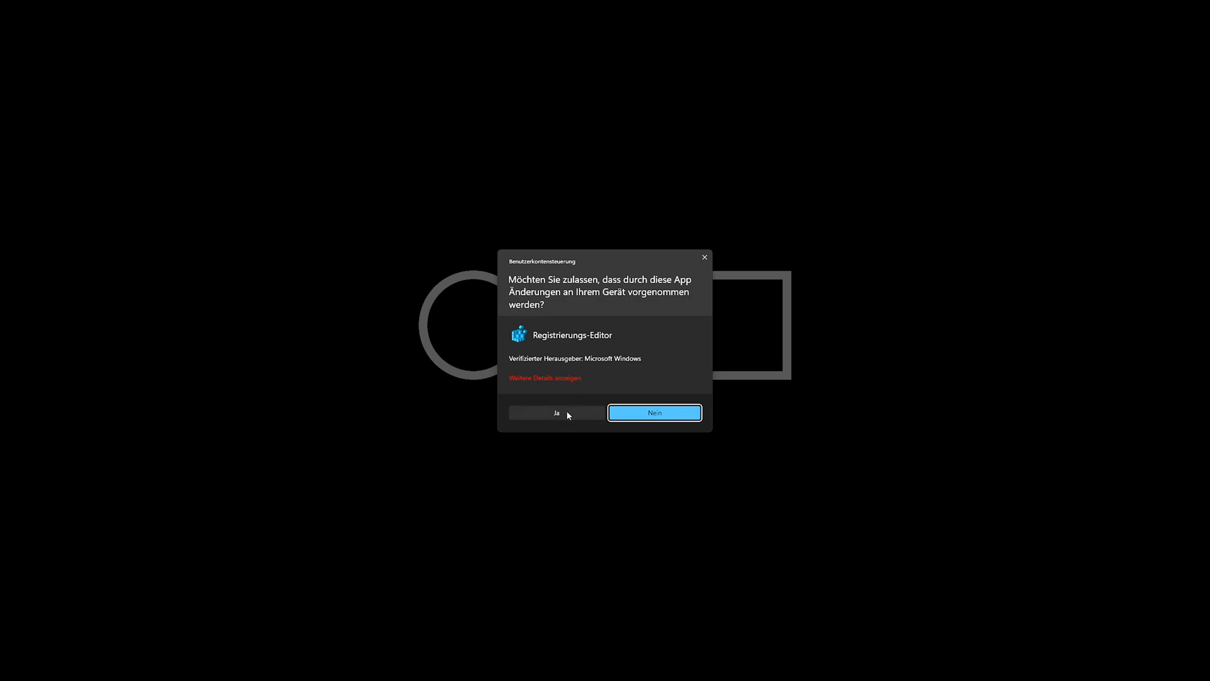
pyautogui.click(554, 412)
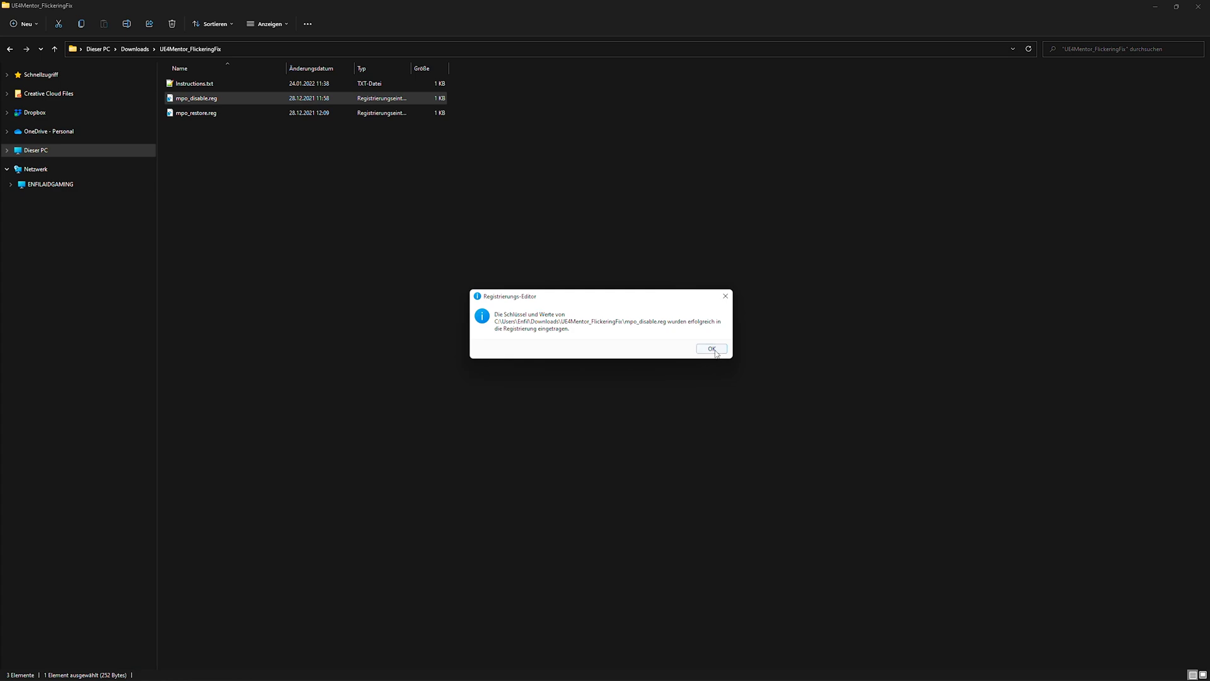
pyautogui.click(711, 349)
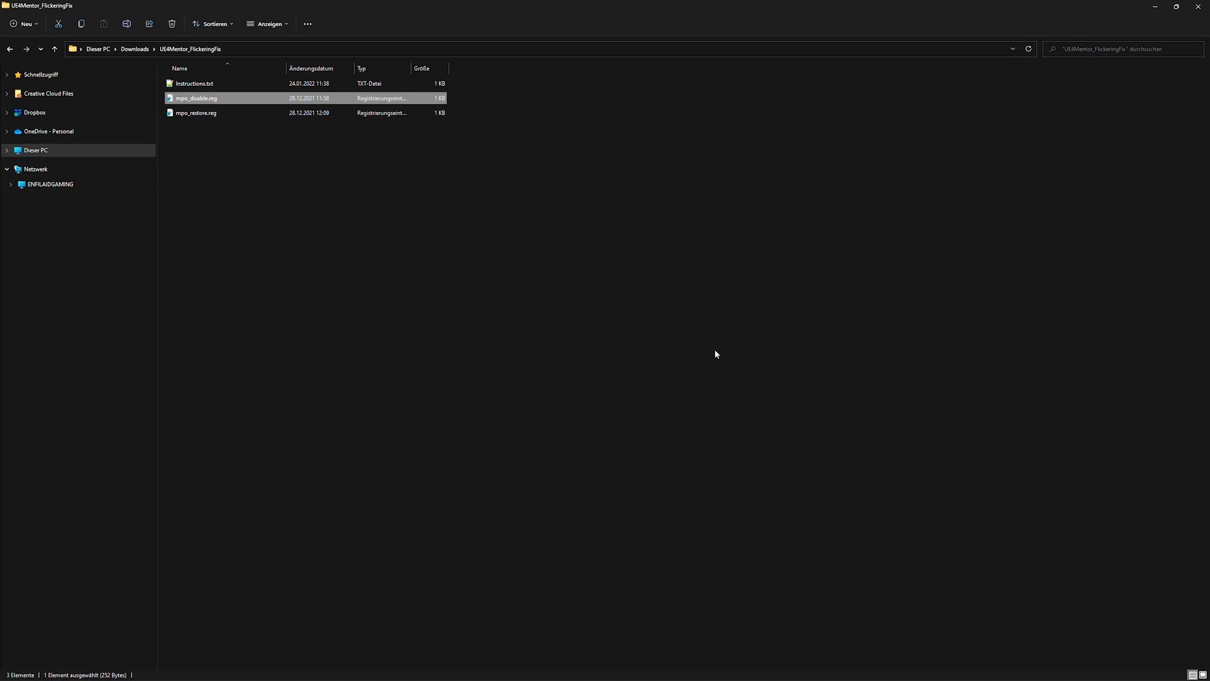
pyautogui.moveTo(746, 336)
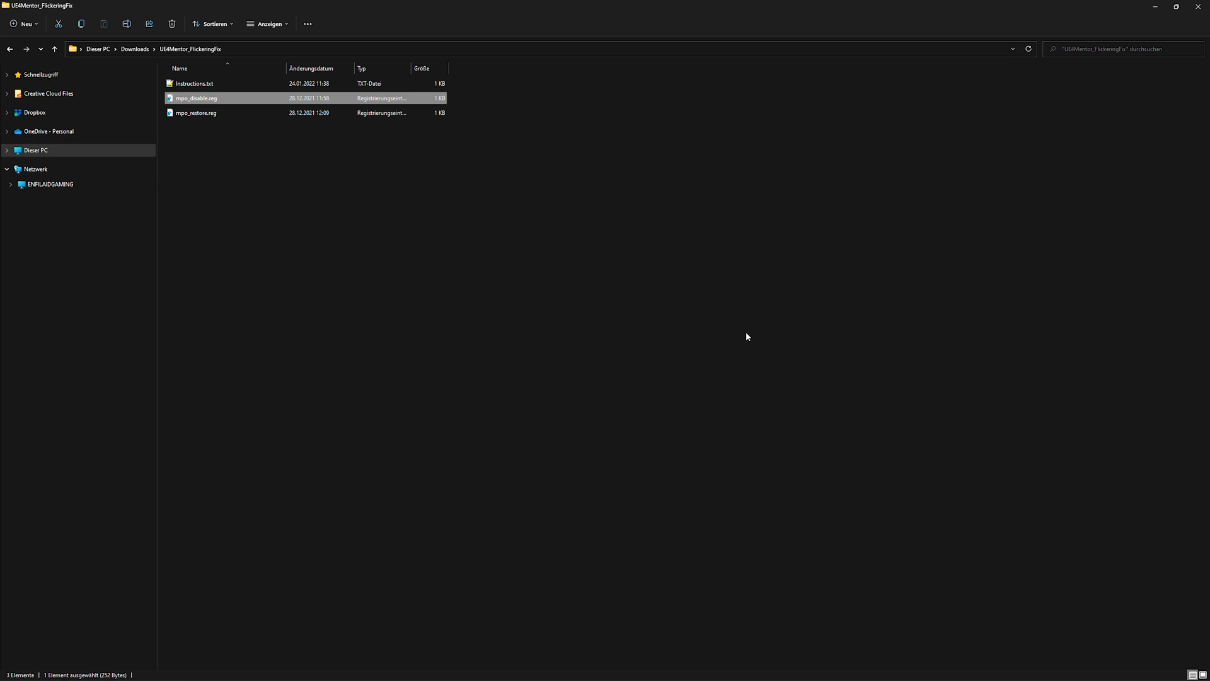
pyautogui.moveTo(429, 234)
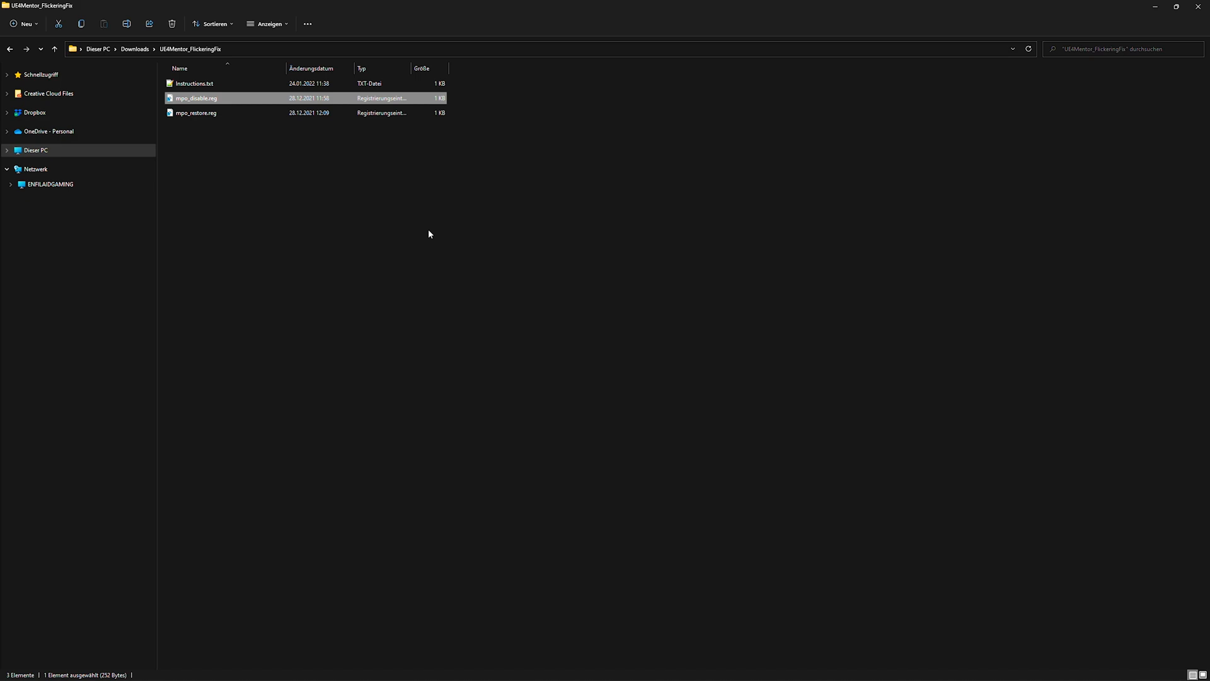
pyautogui.moveTo(272, 188)
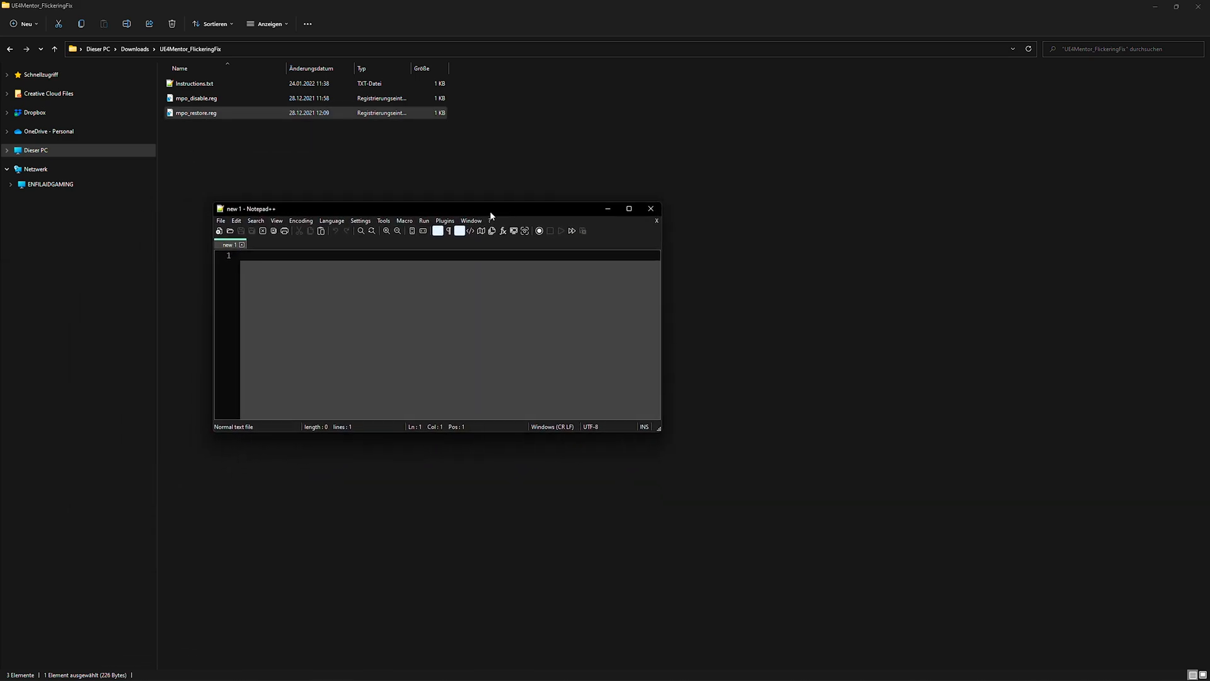
# View mpo_disable.reg and mpo_restore.reg in Notepad++ to check their OverlayTestMode entries.
pyautogui.click(197, 99)
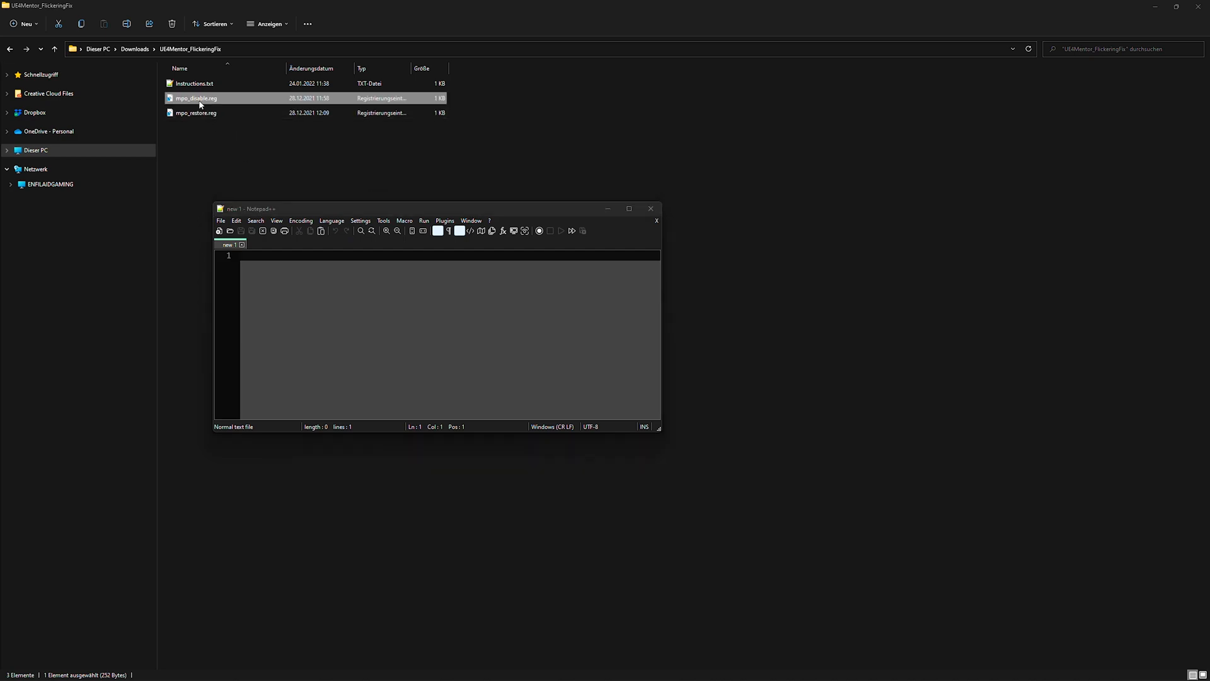
pyautogui.doubleClick(196, 98)
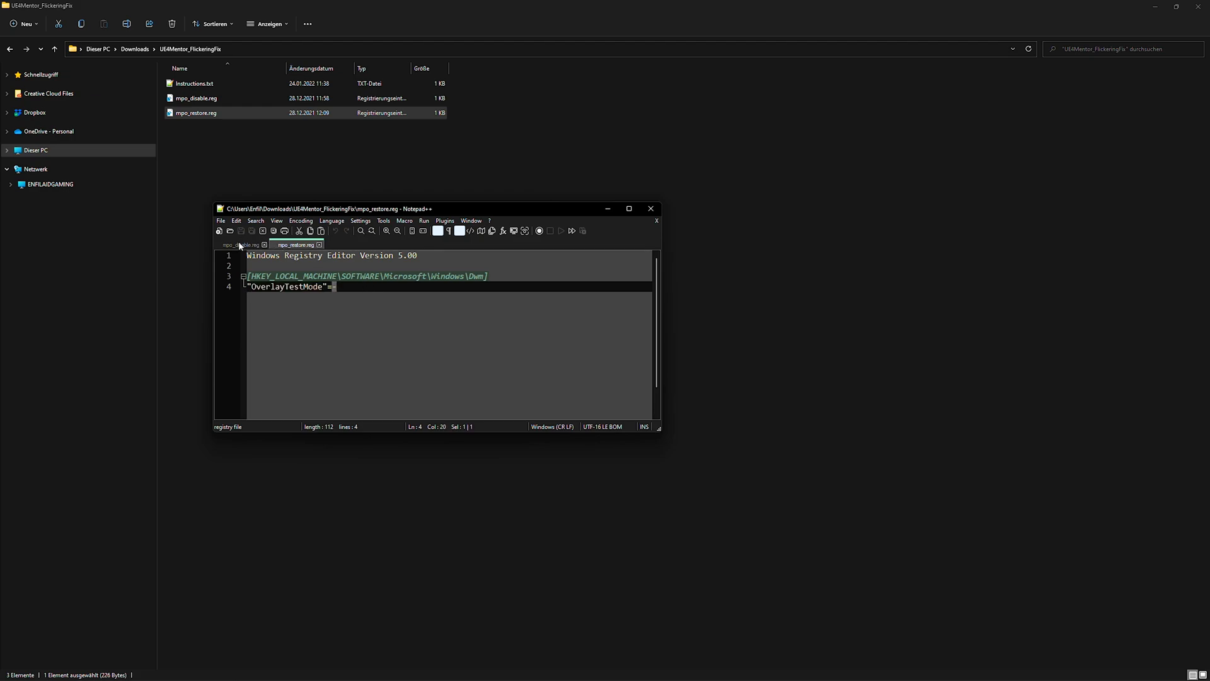
pyautogui.click(241, 244)
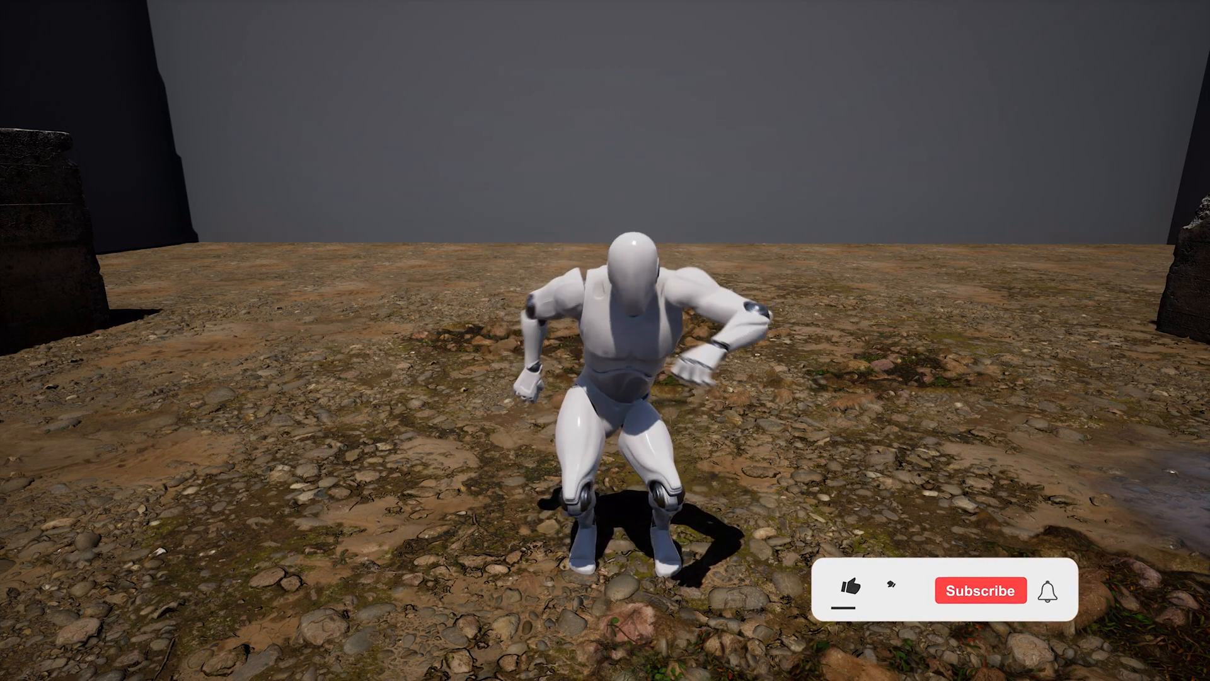
pyautogui.click(853, 590)
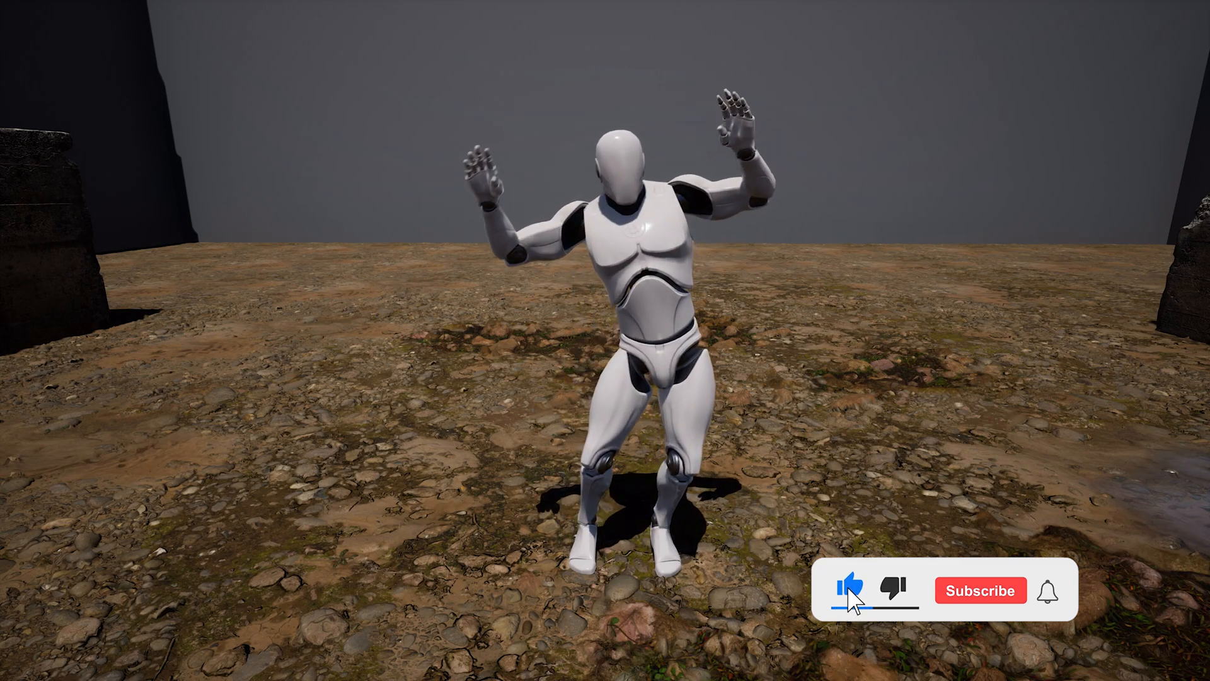
pyautogui.click(982, 590)
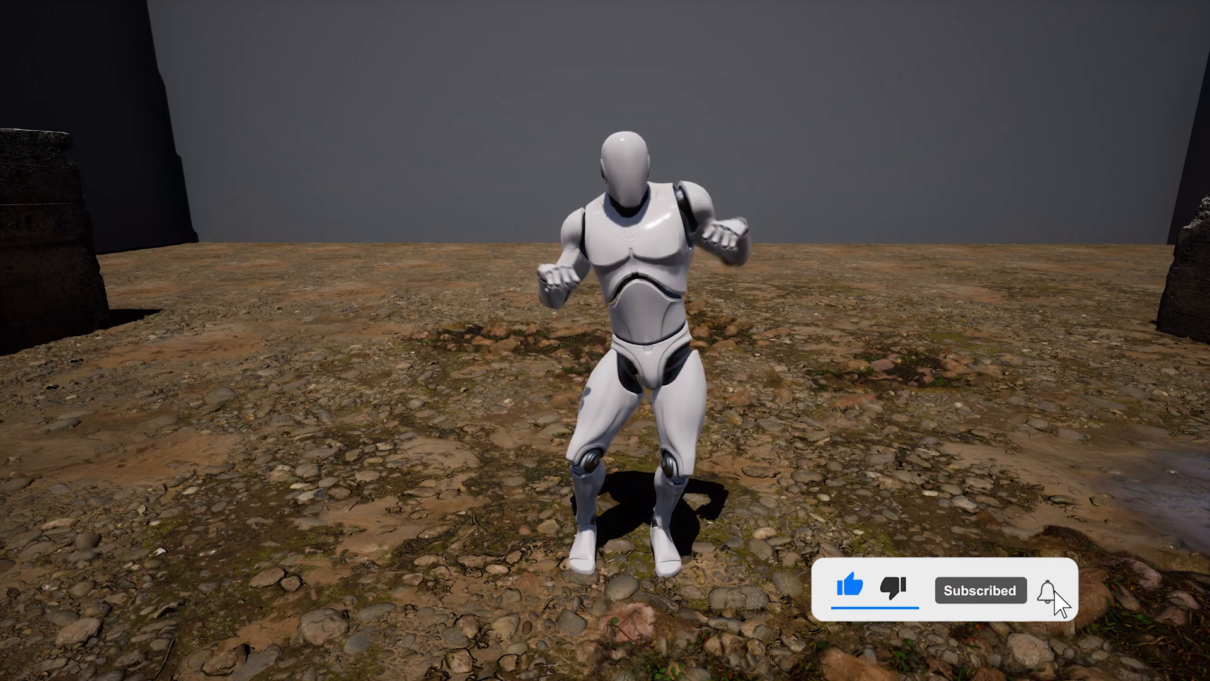